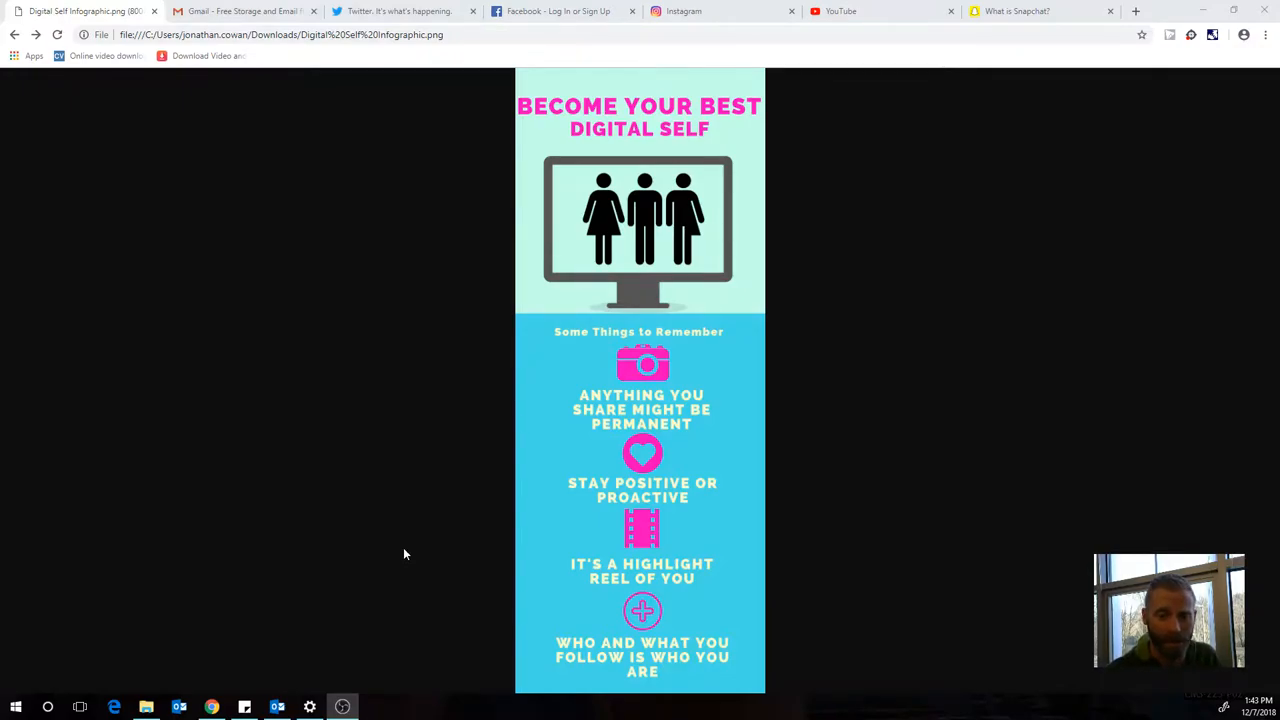
Step: Switch from the Digital Self infographic to the Gmail welcome page tab
{"action": "left_click", "coordinate": [240, 12]}
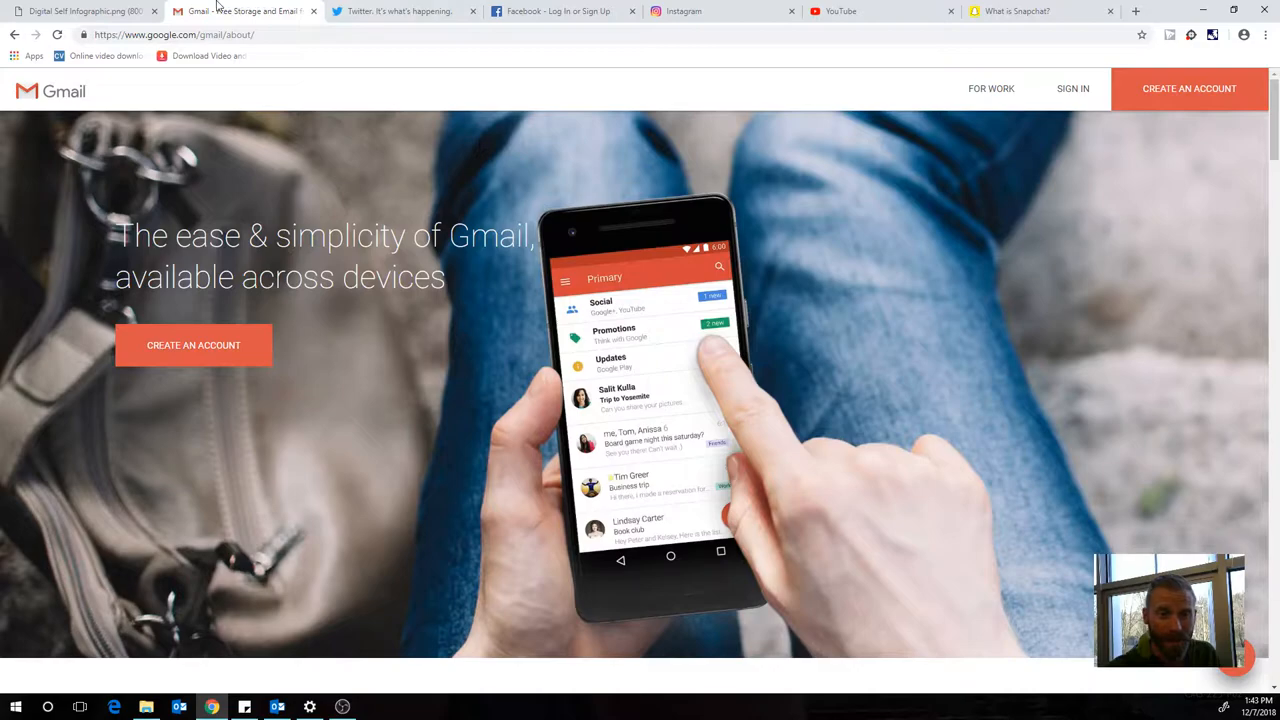
Step: Switch tabs from Gmail back to the infographic, then Twitter, then the Facebook log-in page
{"action": "left_click", "coordinate": [84, 12]}
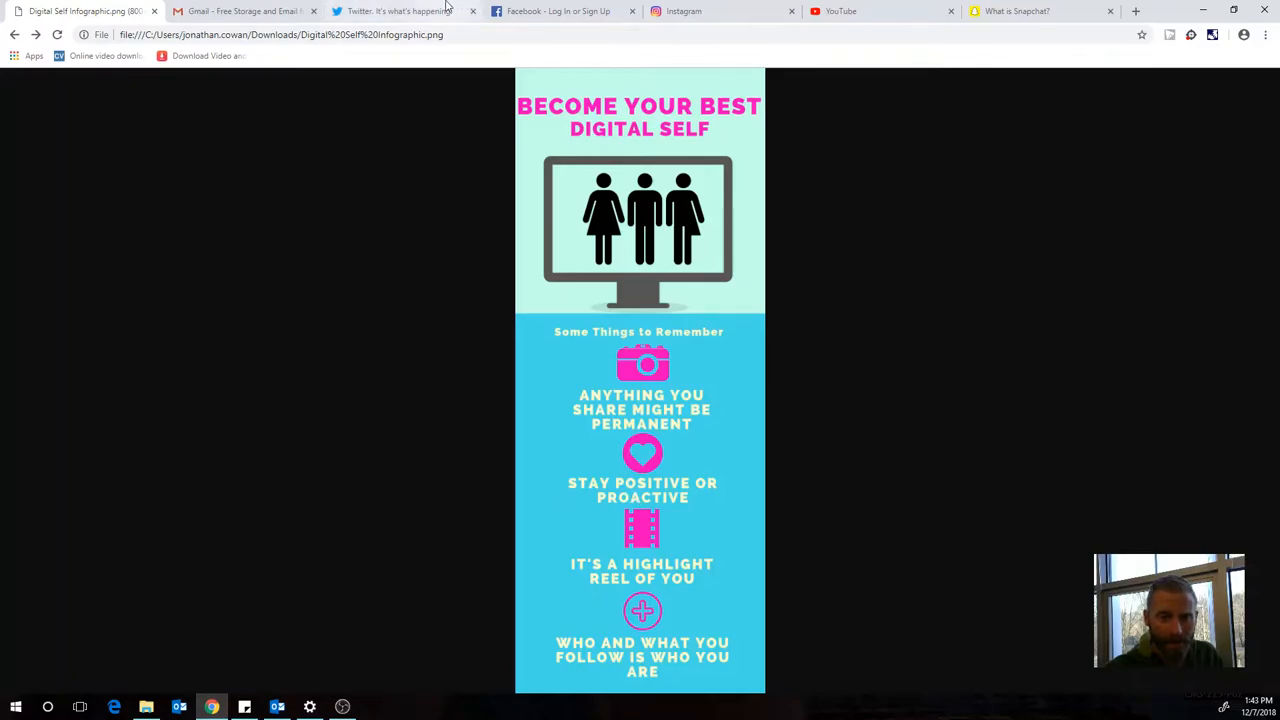
{"action": "left_click", "coordinate": [396, 12]}
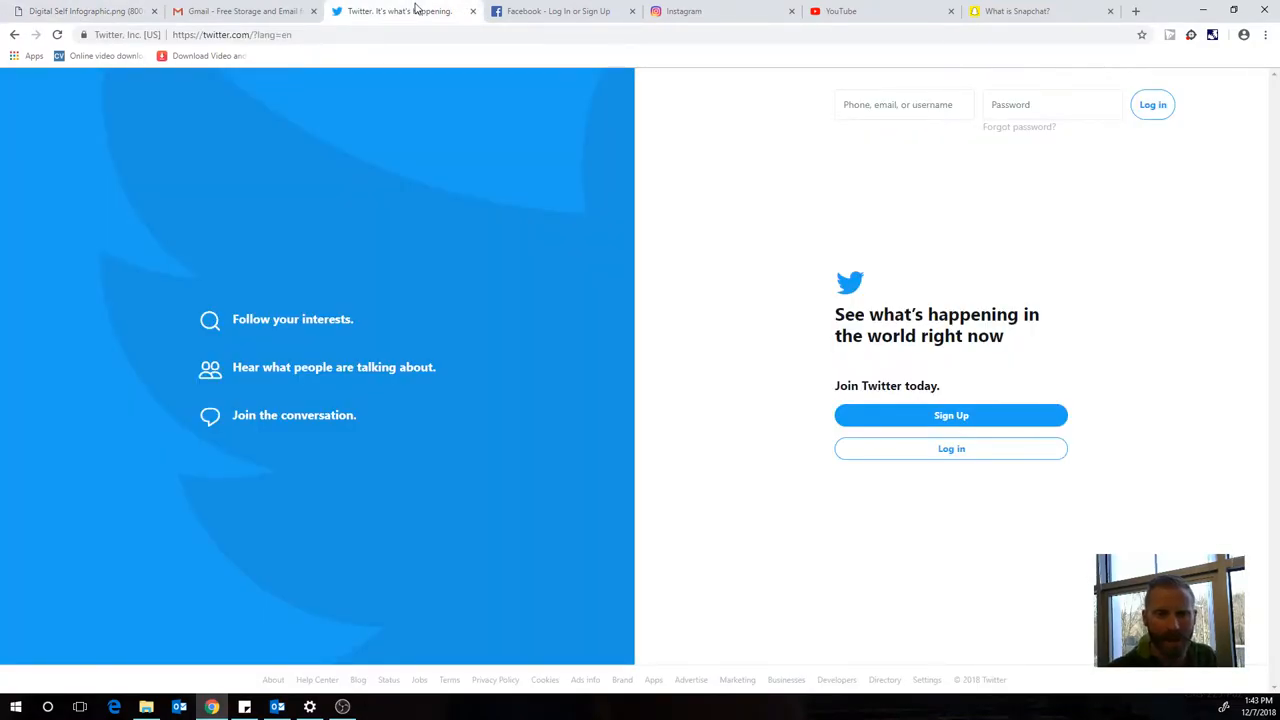
{"action": "left_click", "coordinate": [560, 12]}
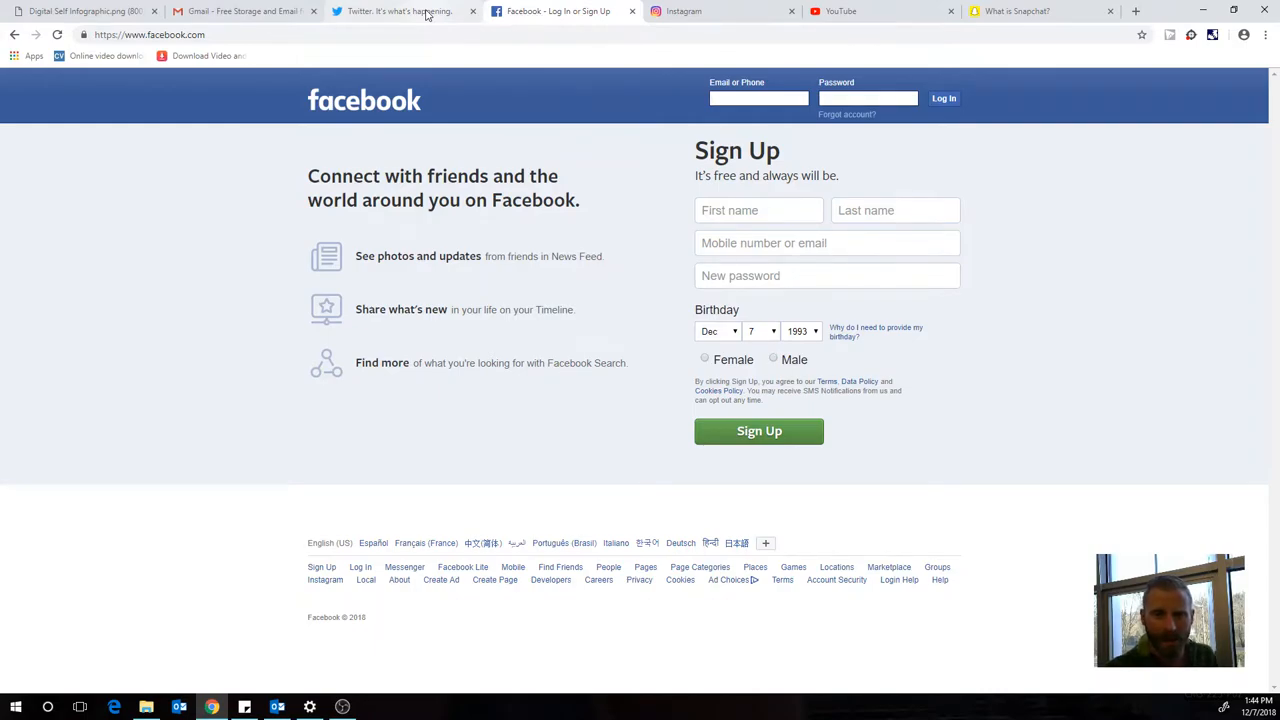
{"action": "left_click", "coordinate": [758, 98]}
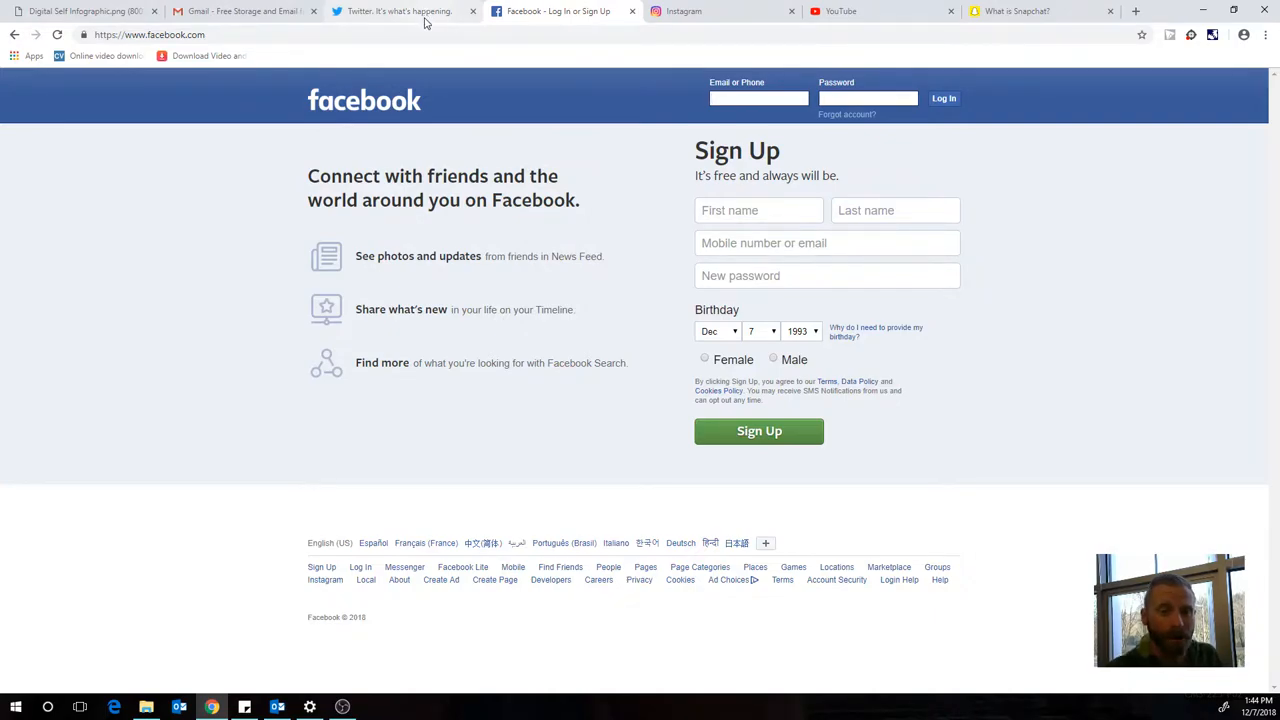
{"action": "left_click", "coordinate": [400, 12]}
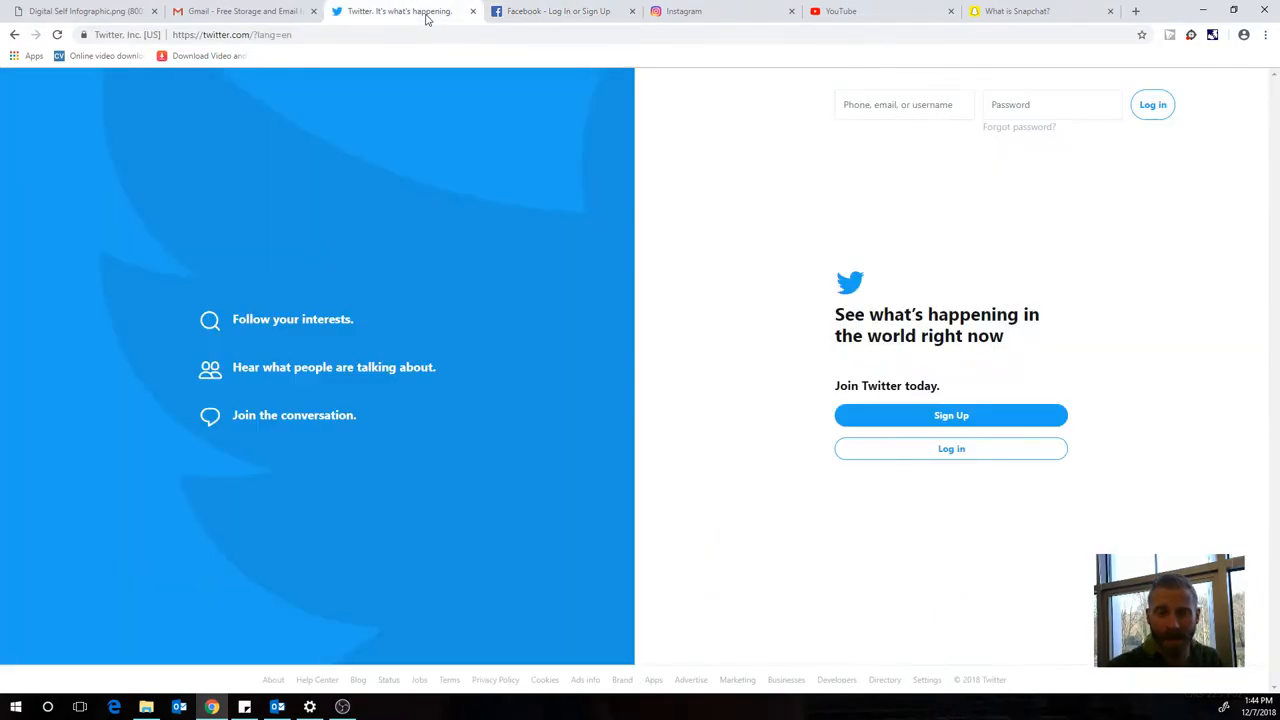
{"action": "left_click", "coordinate": [564, 12]}
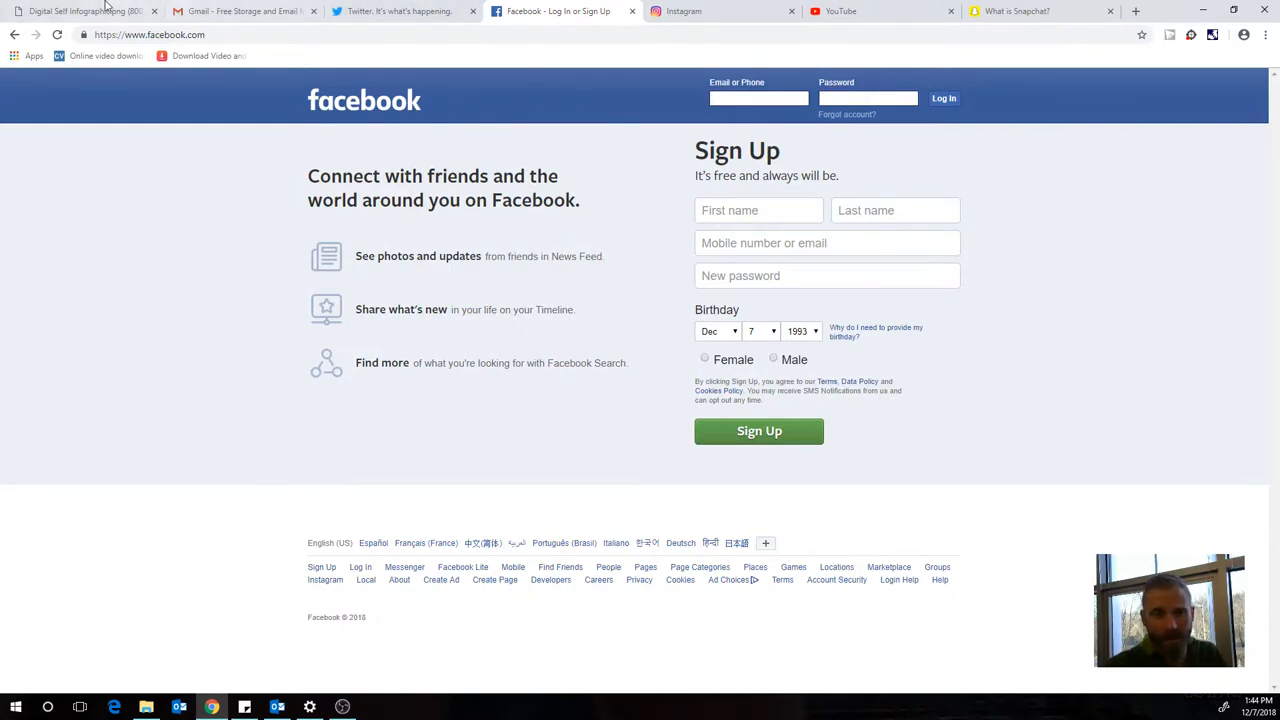
{"action": "left_click", "coordinate": [80, 12]}
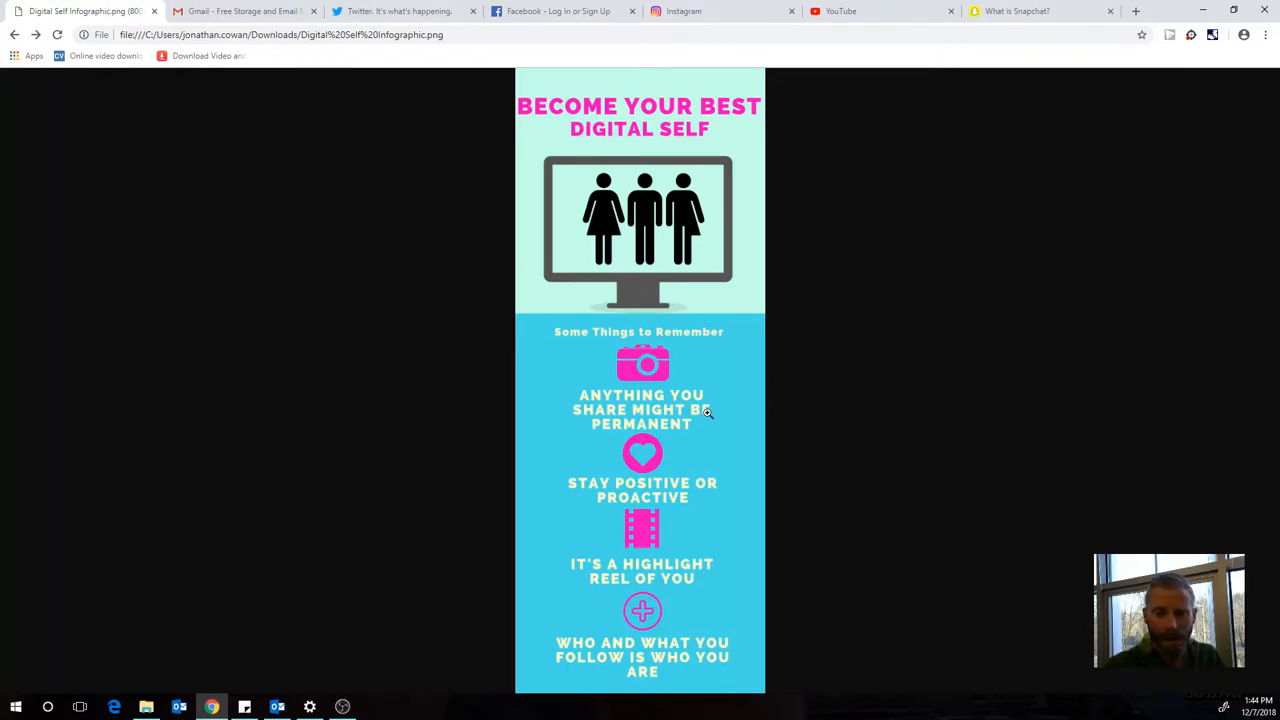
{"action": "mouse_move", "coordinate": [668, 556]}
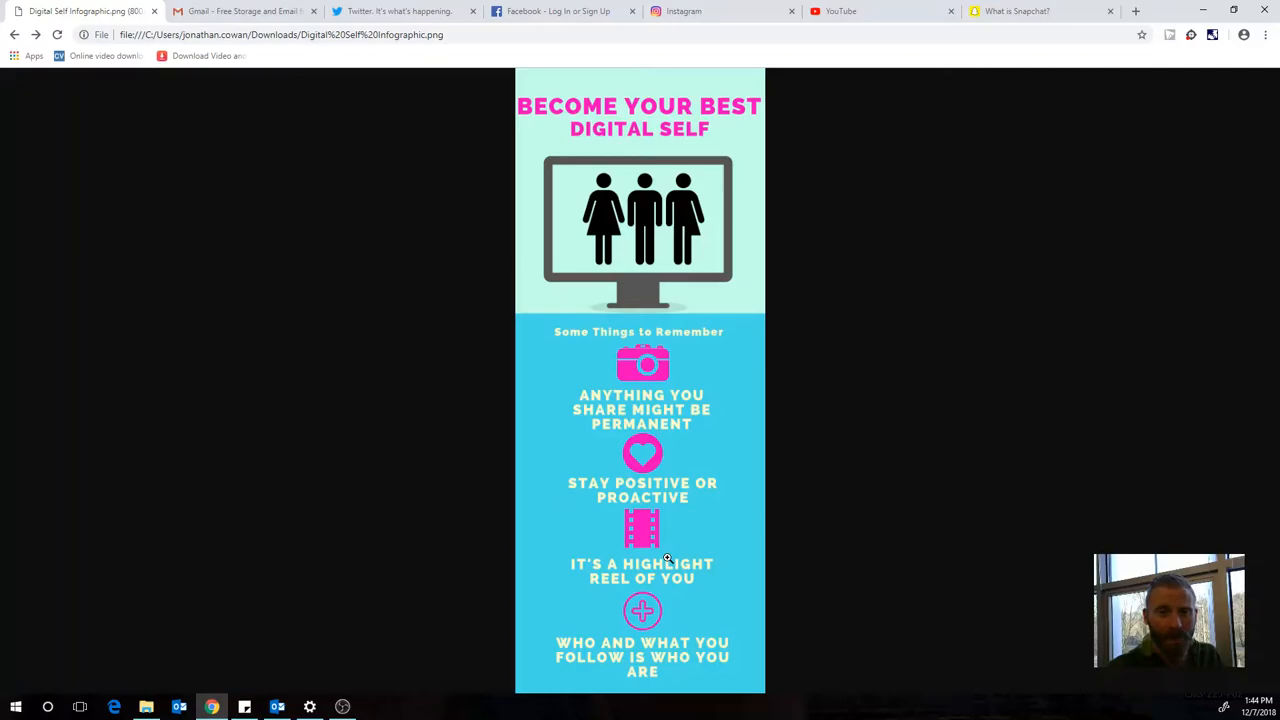
{"action": "mouse_move", "coordinate": [732, 588]}
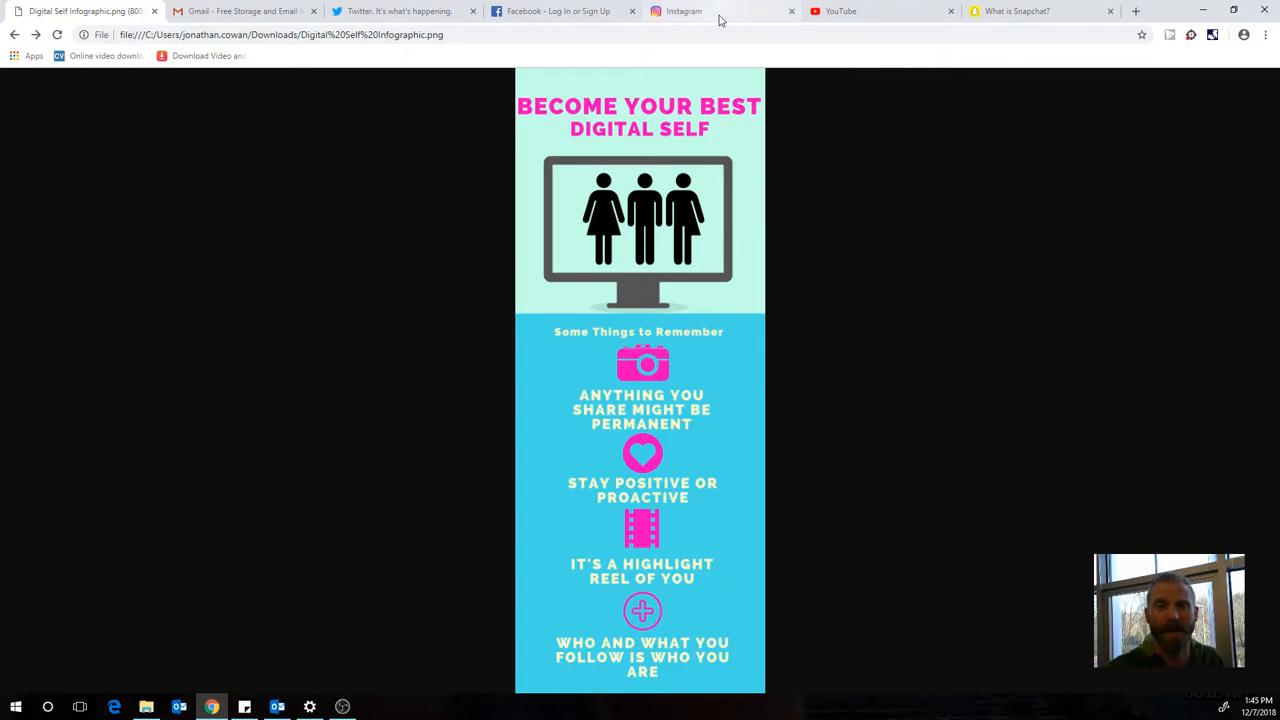
{"action": "left_click", "coordinate": [684, 12]}
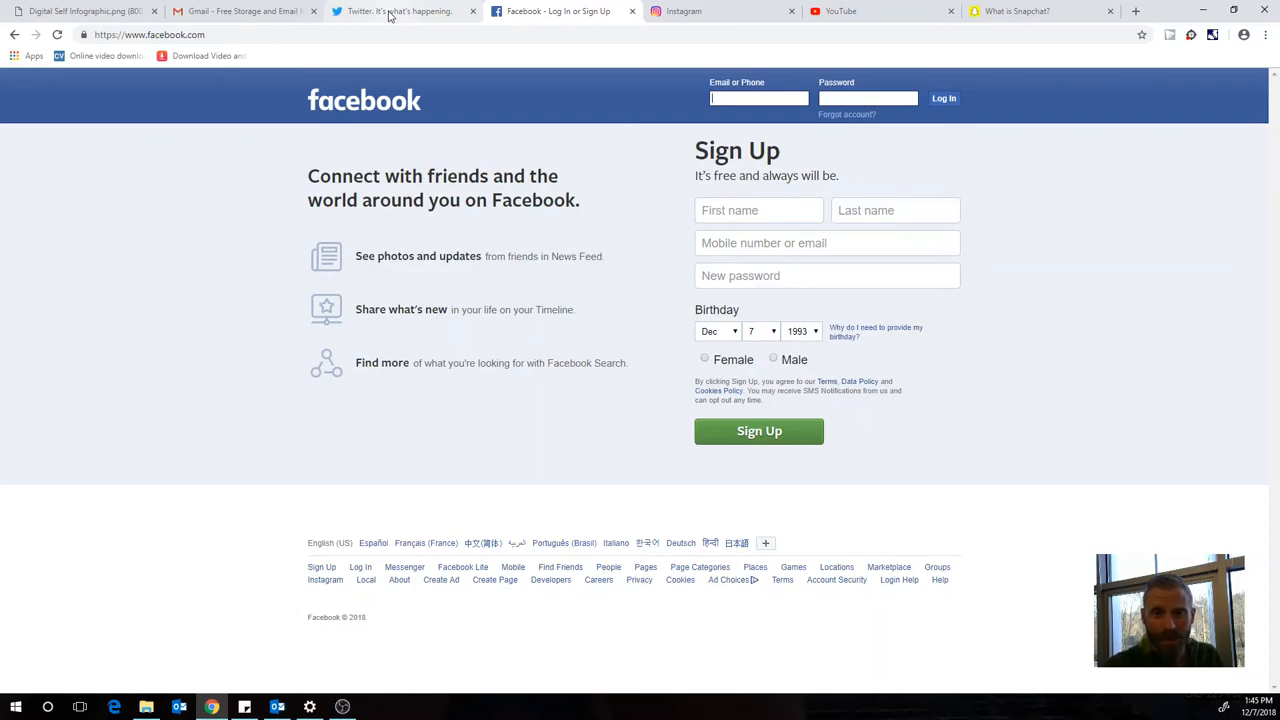
Step: Switch back to the Digital Self infographic tab, then on to the YouTube home page
{"action": "left_click", "coordinate": [84, 12]}
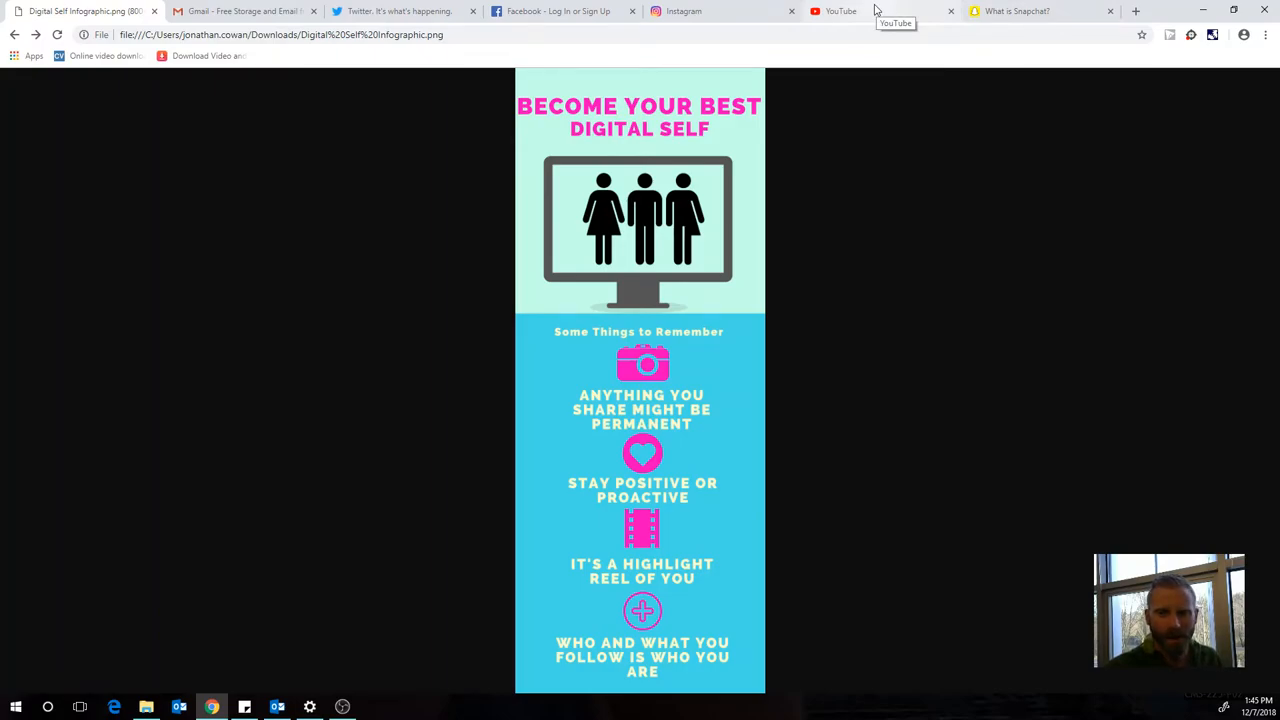
{"action": "mouse_move", "coordinate": [728, 8]}
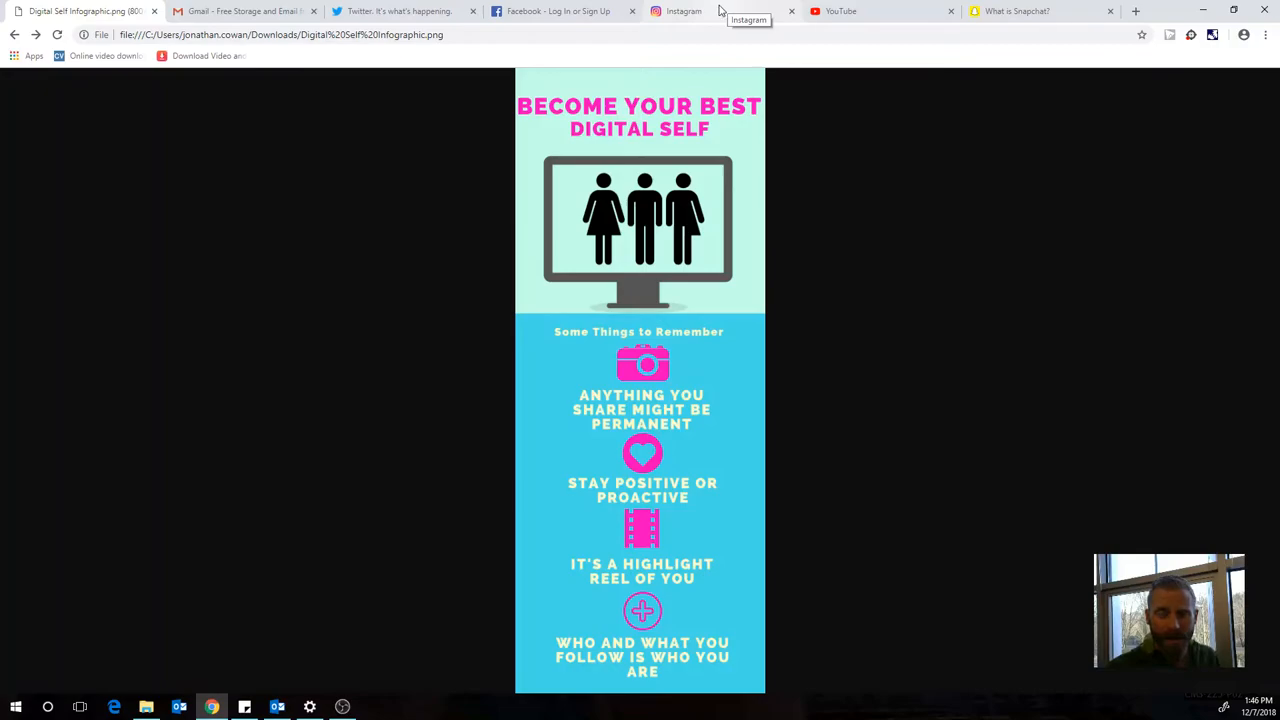
{"action": "mouse_move", "coordinate": [716, 8]}
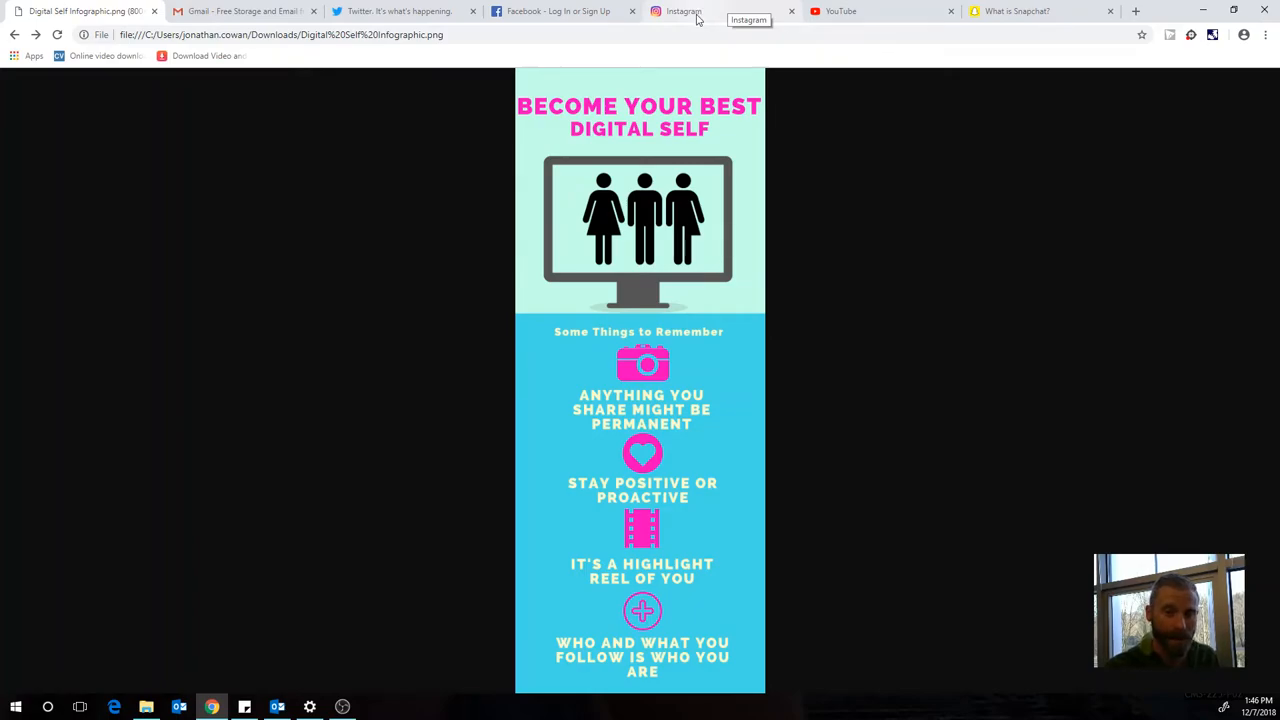
{"action": "mouse_move", "coordinate": [690, 20]}
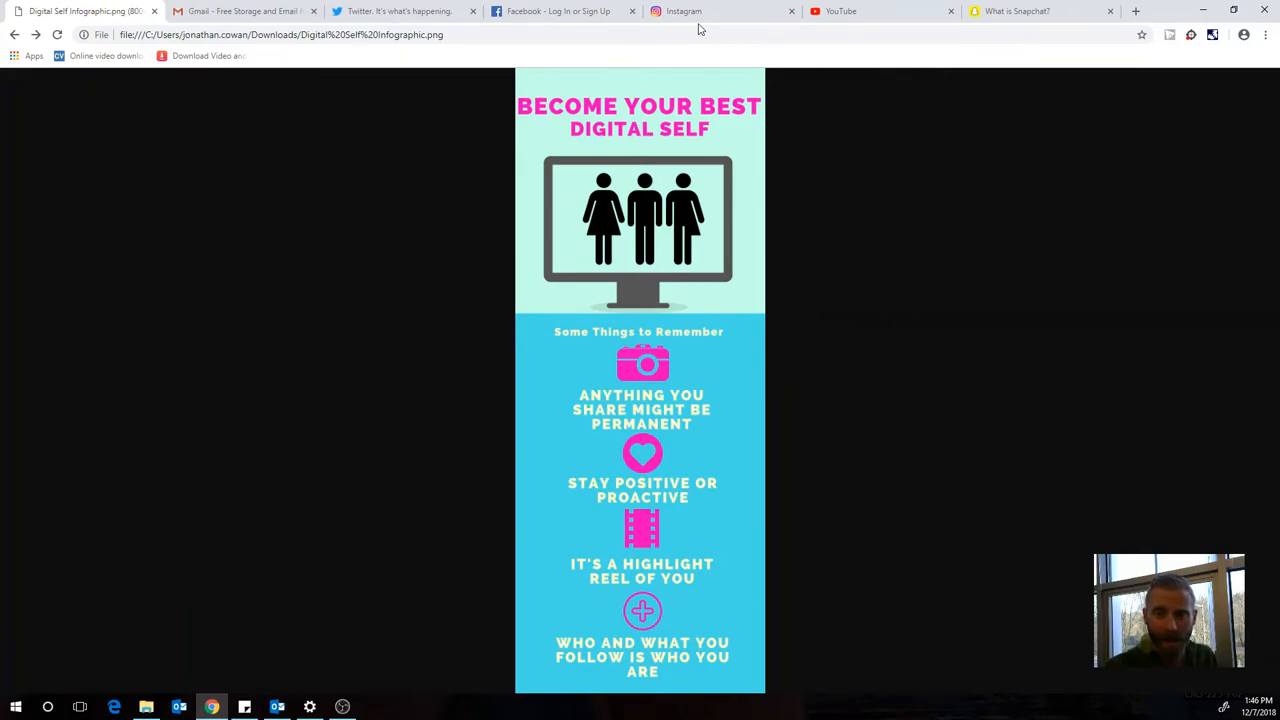
{"action": "left_click", "coordinate": [870, 12]}
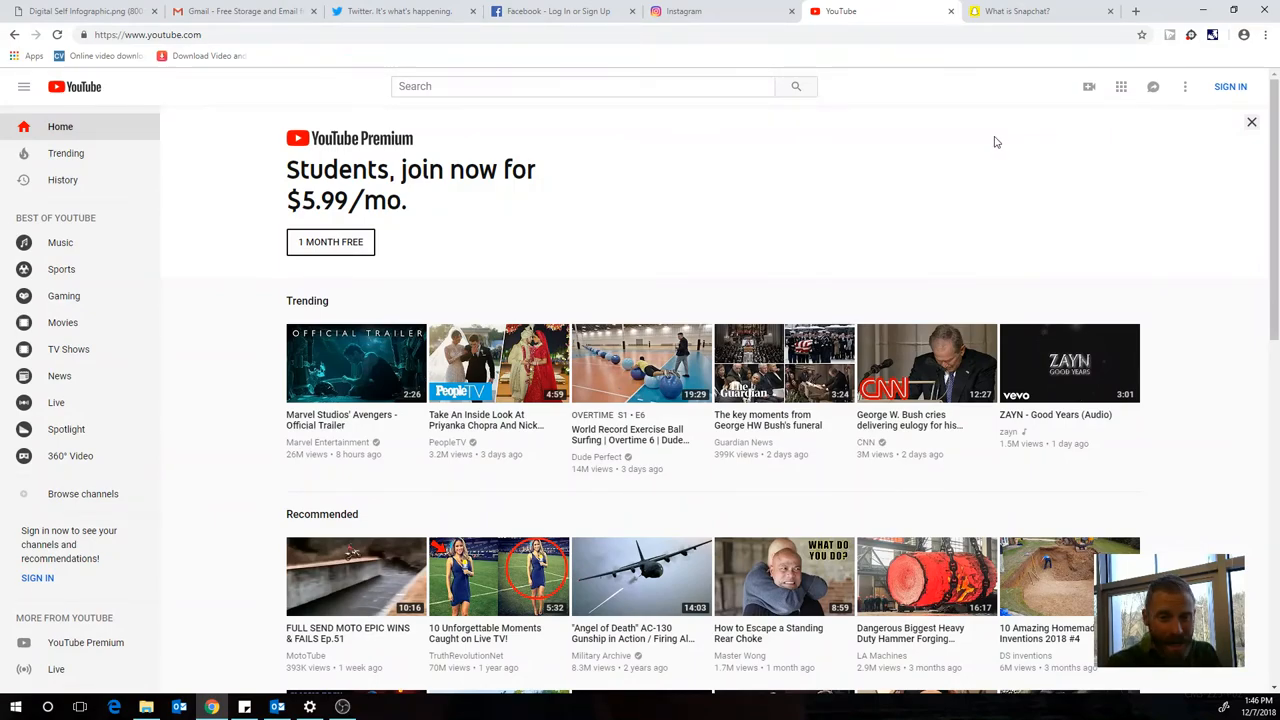
{"action": "mouse_move", "coordinate": [980, 140]}
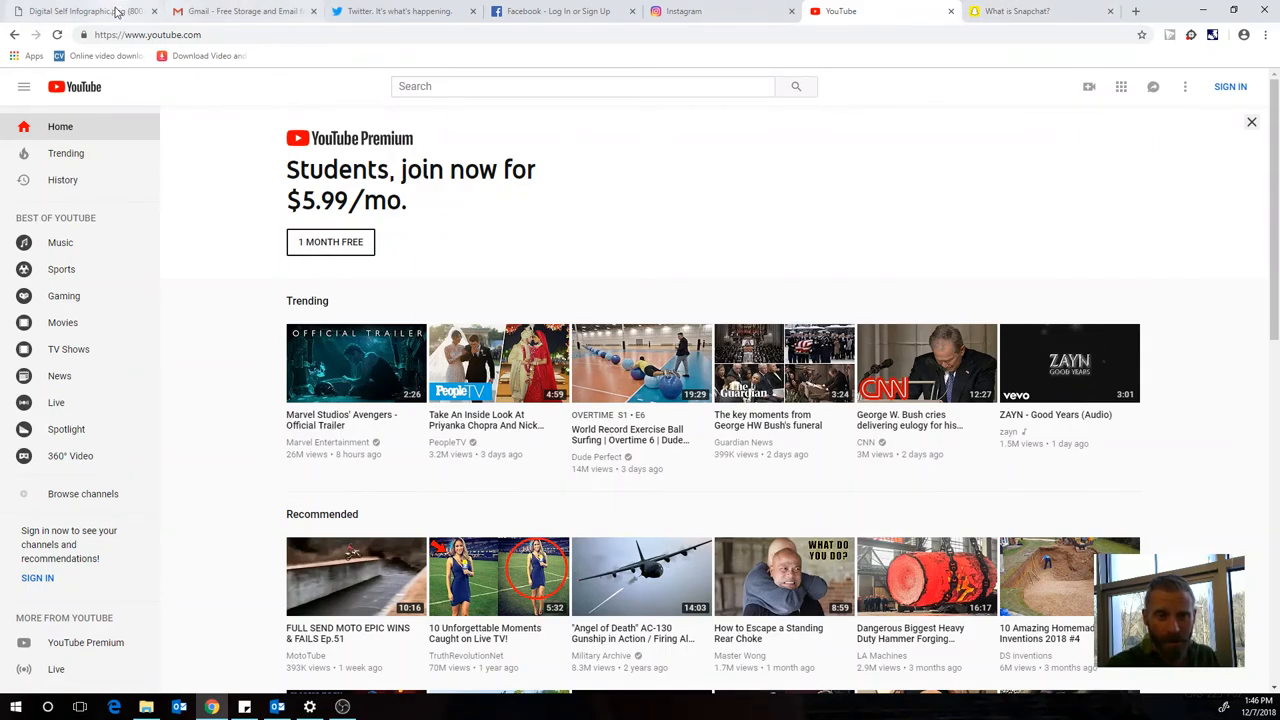
{"action": "left_click", "coordinate": [80, 12]}
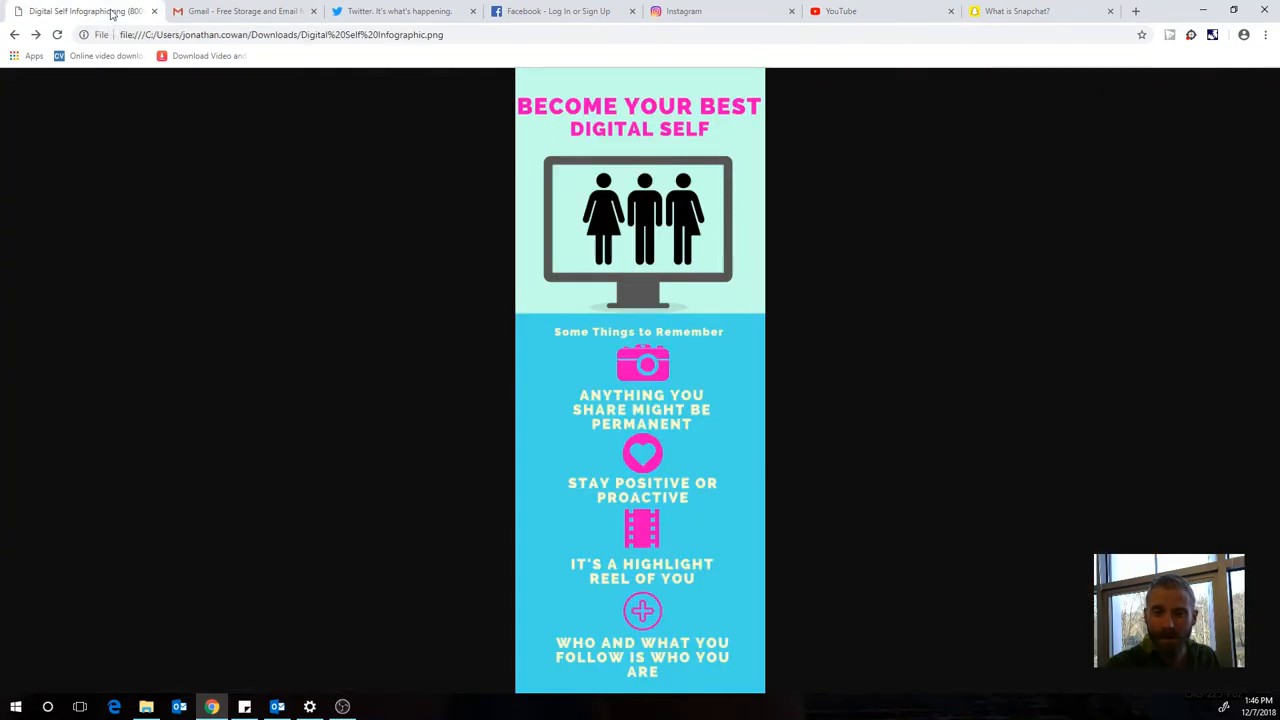